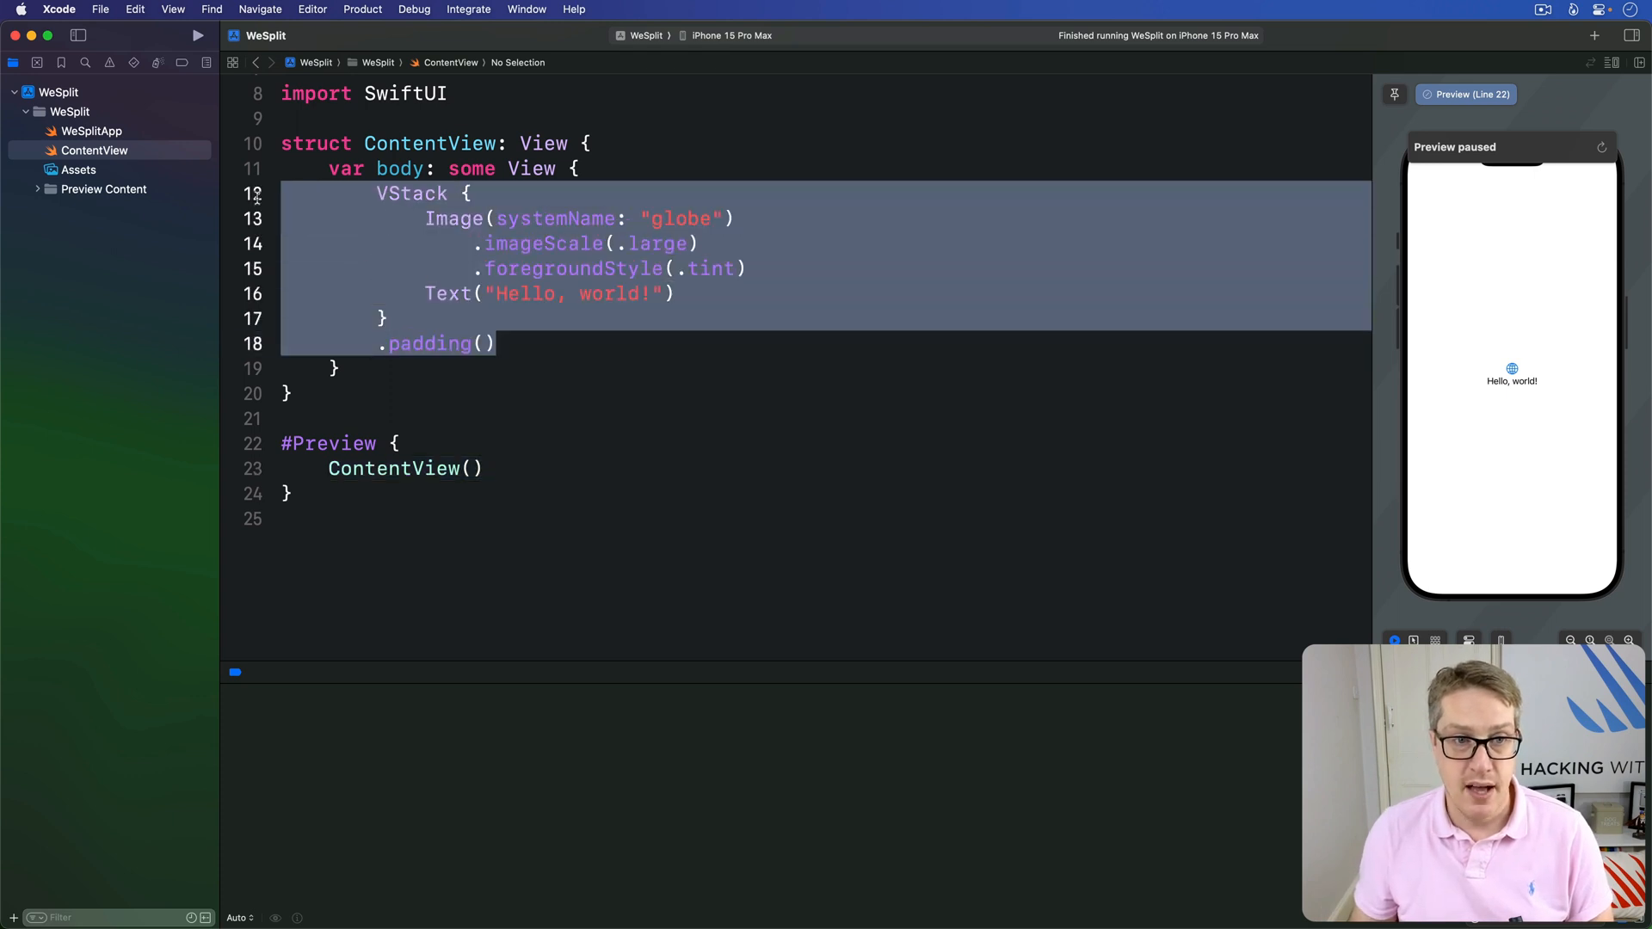
Swap the VStack template for Form { Text("Hello, world!") } in ContentView's body
key("Delete")
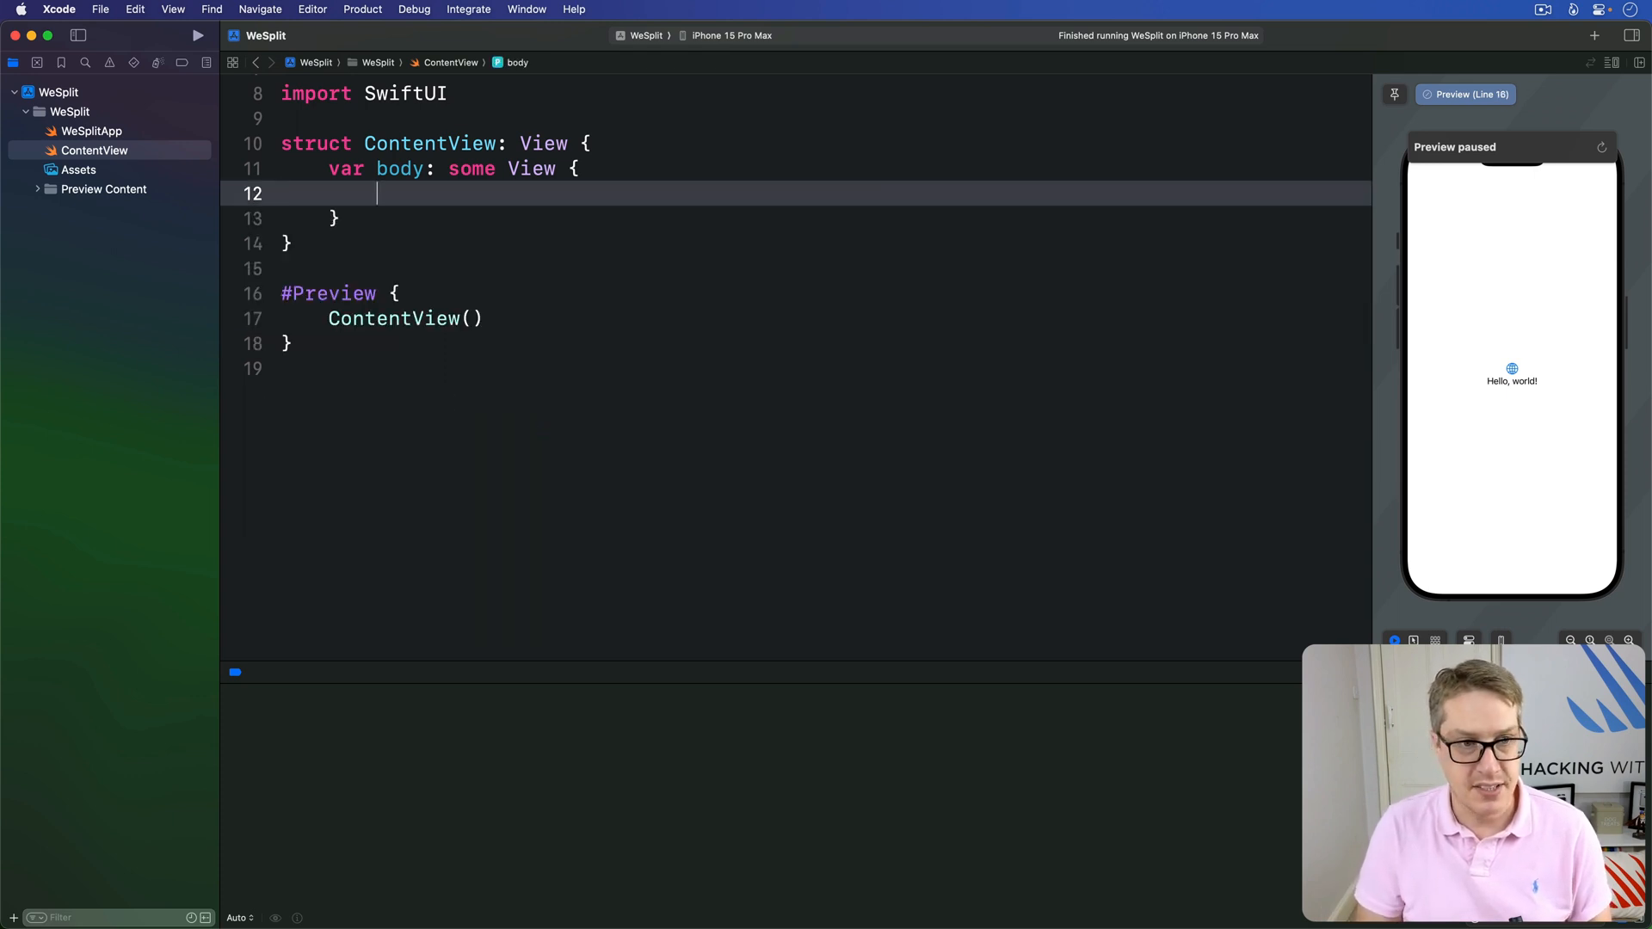
type("Text(\"Hello\"")
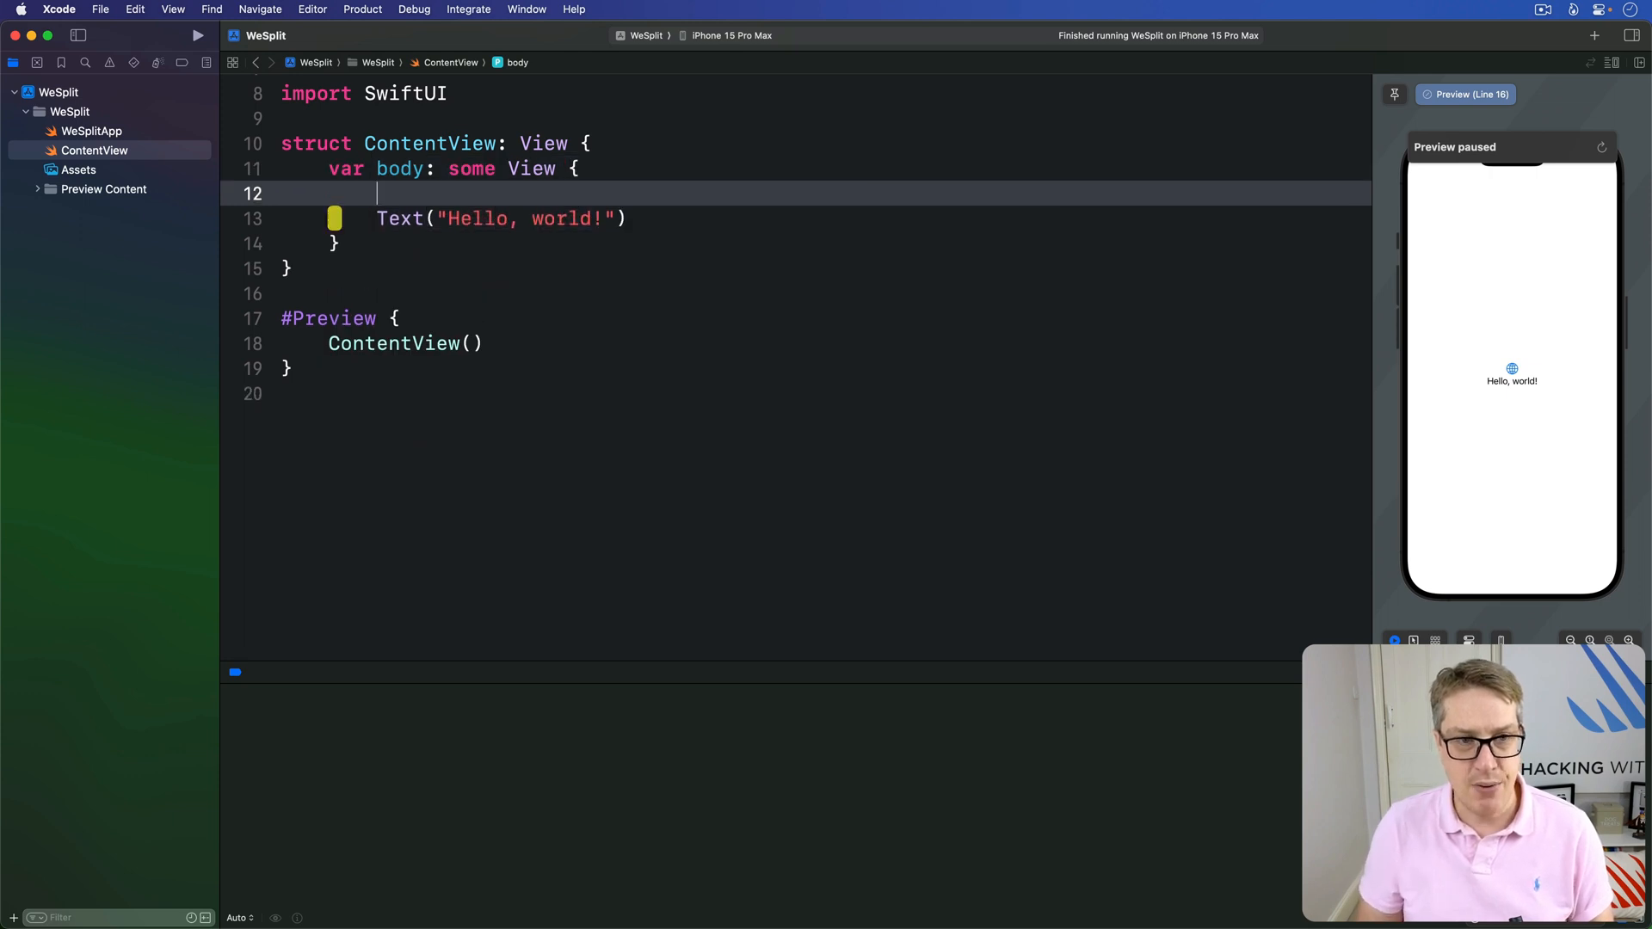
type("Form {")
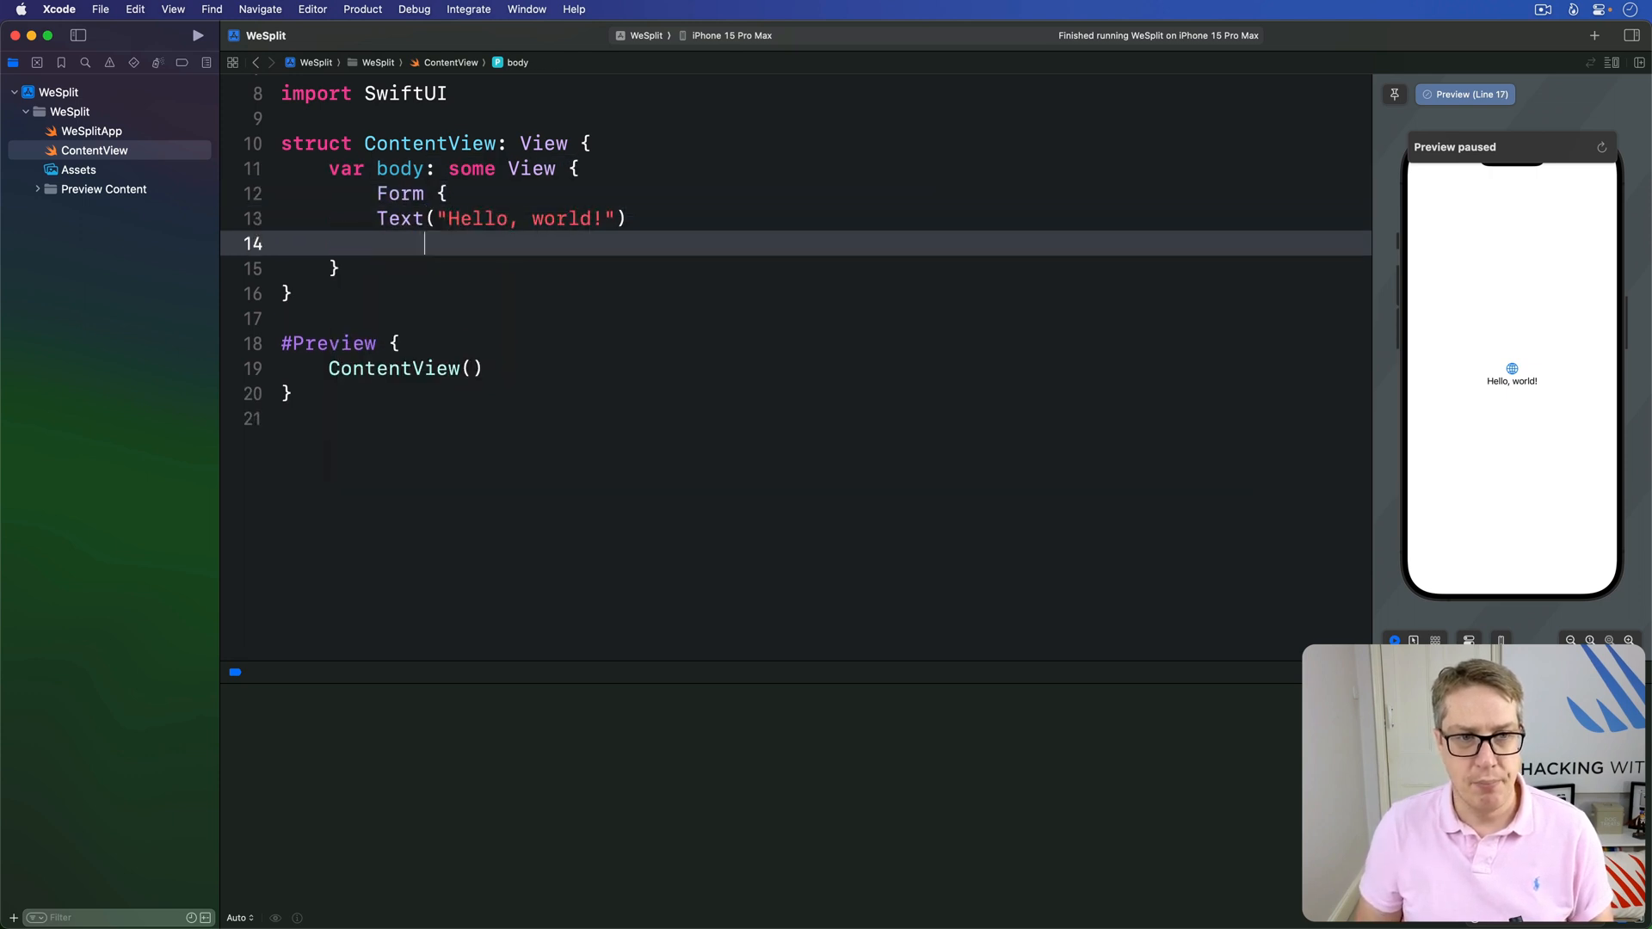
type("}")
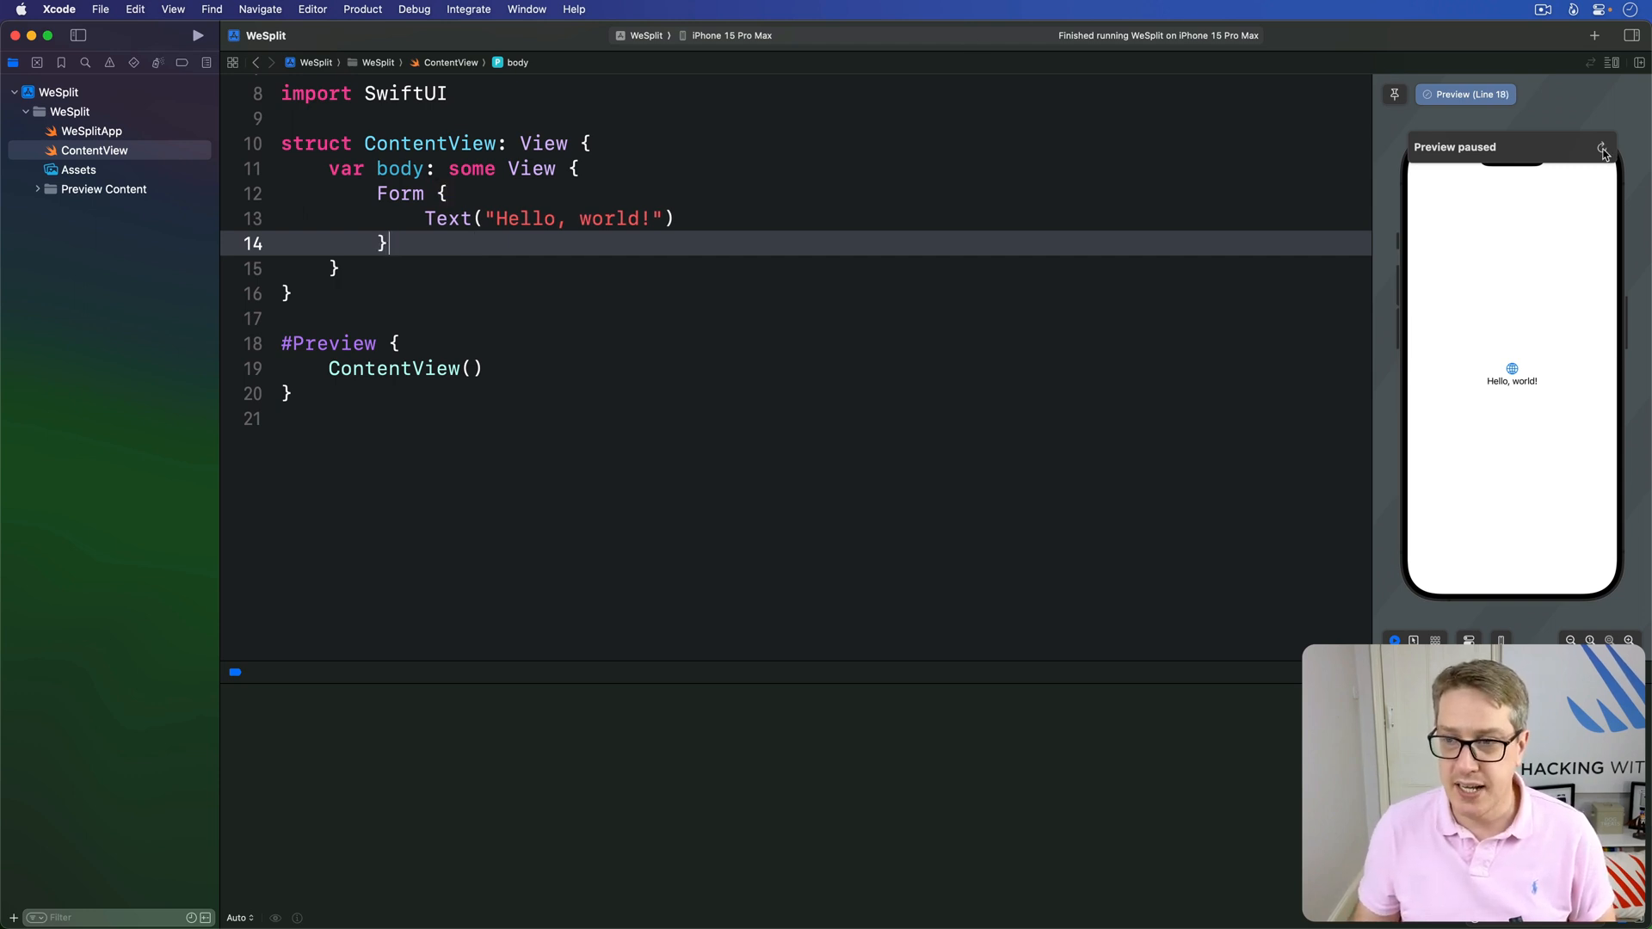
mouse_move(1547, 318)
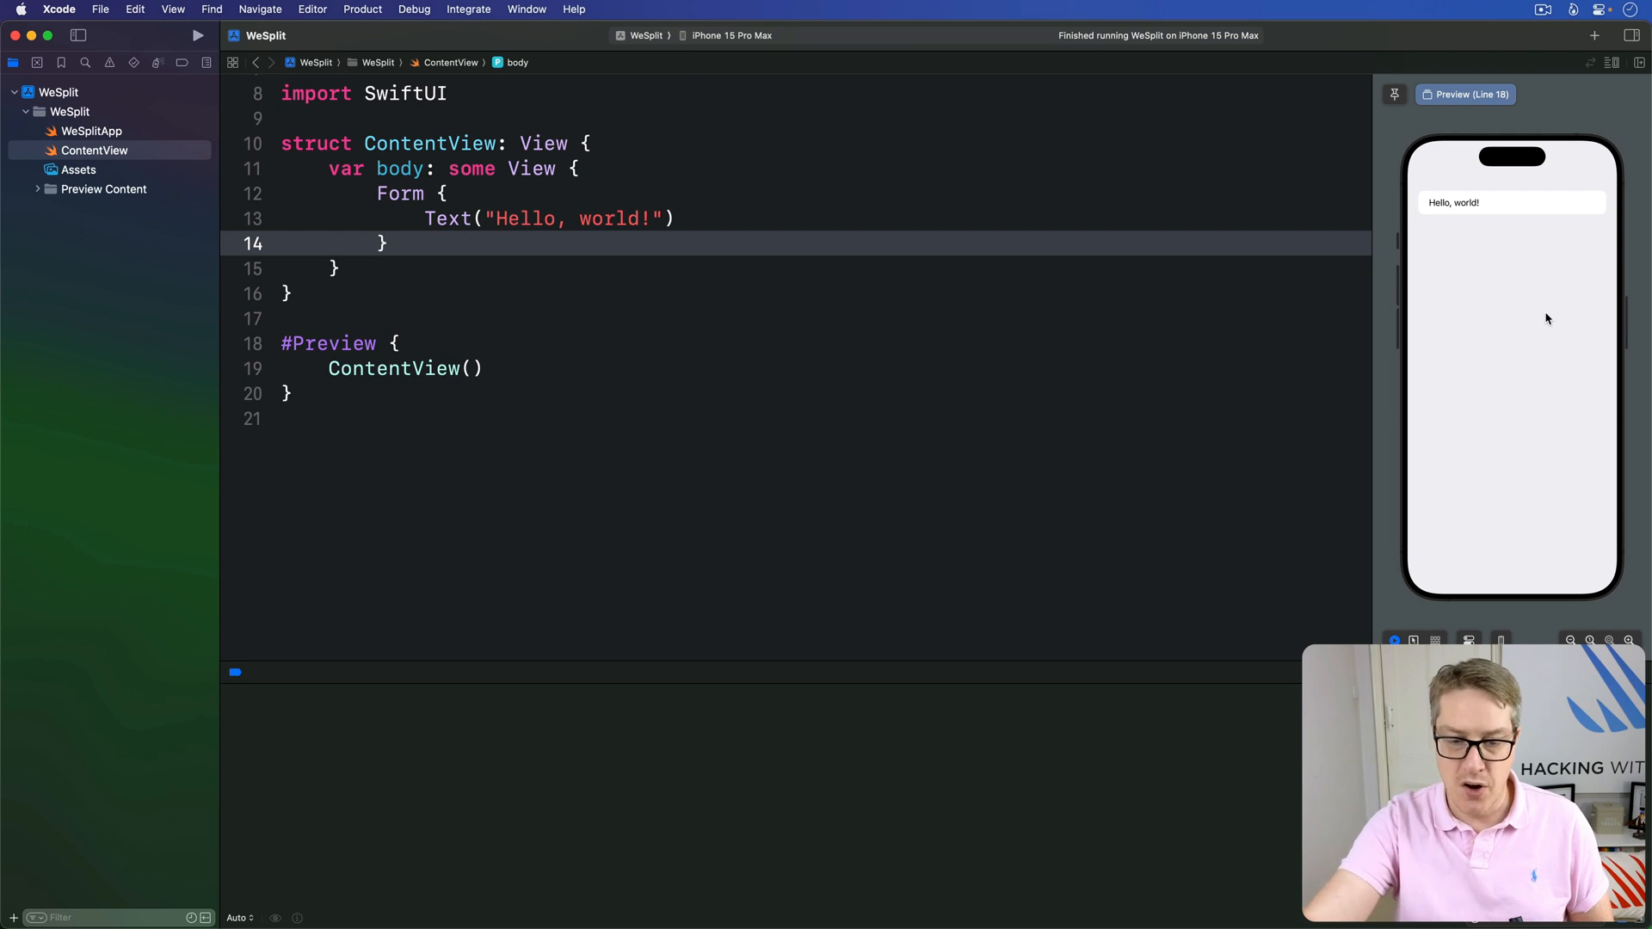
mouse_move(1442, 241)
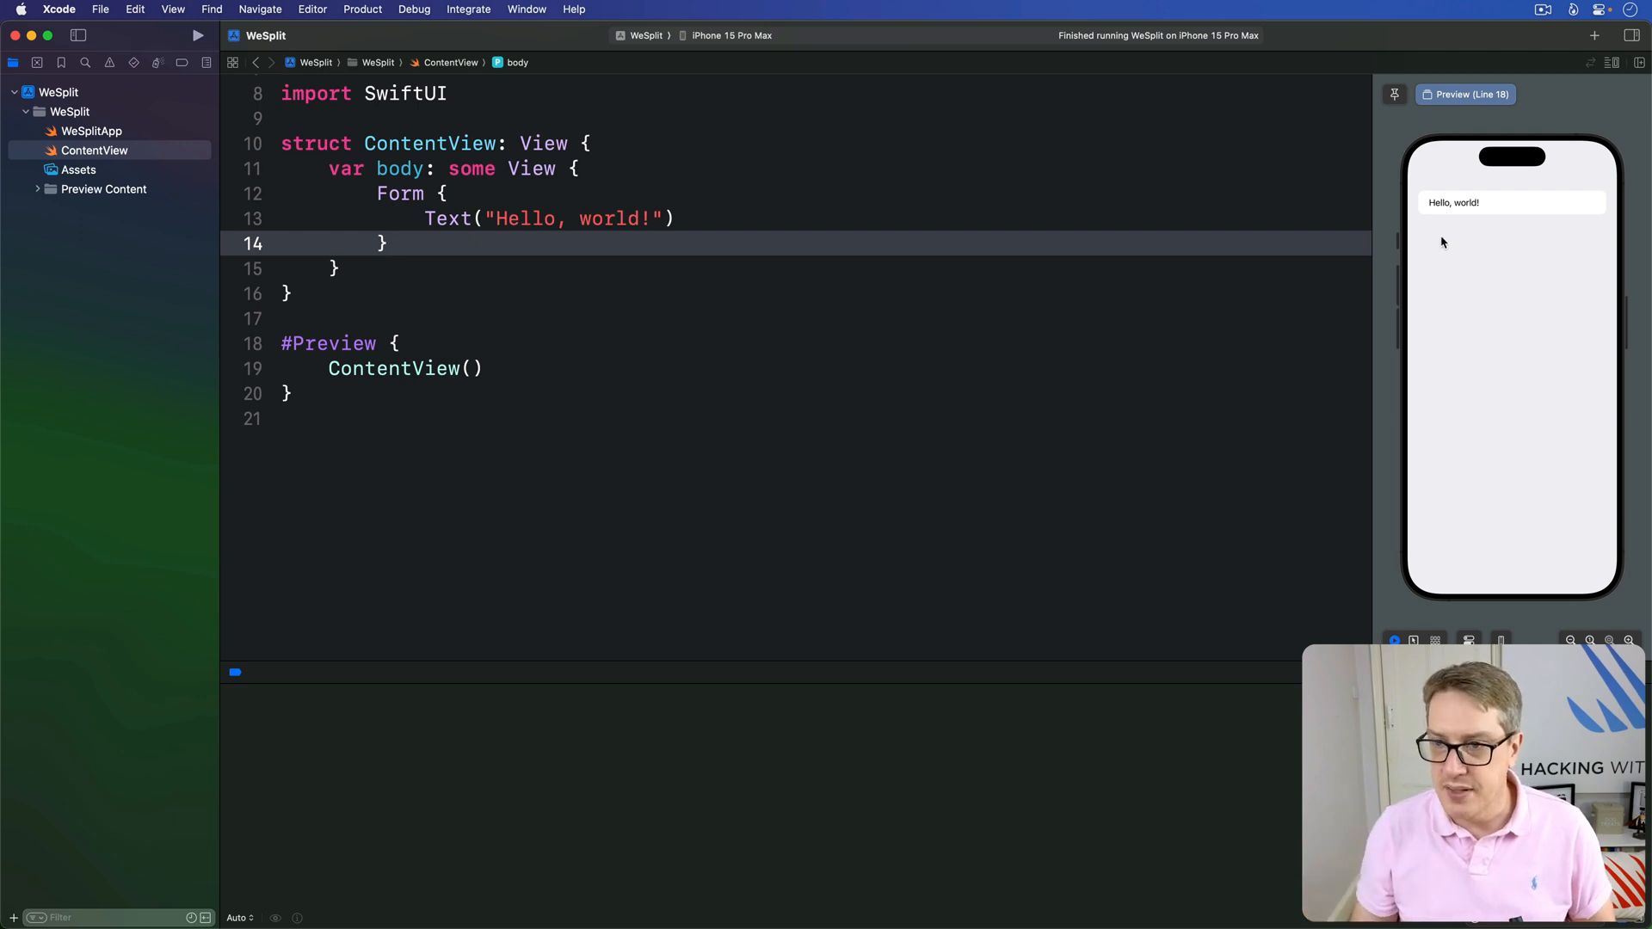
mouse_move(1534, 363)
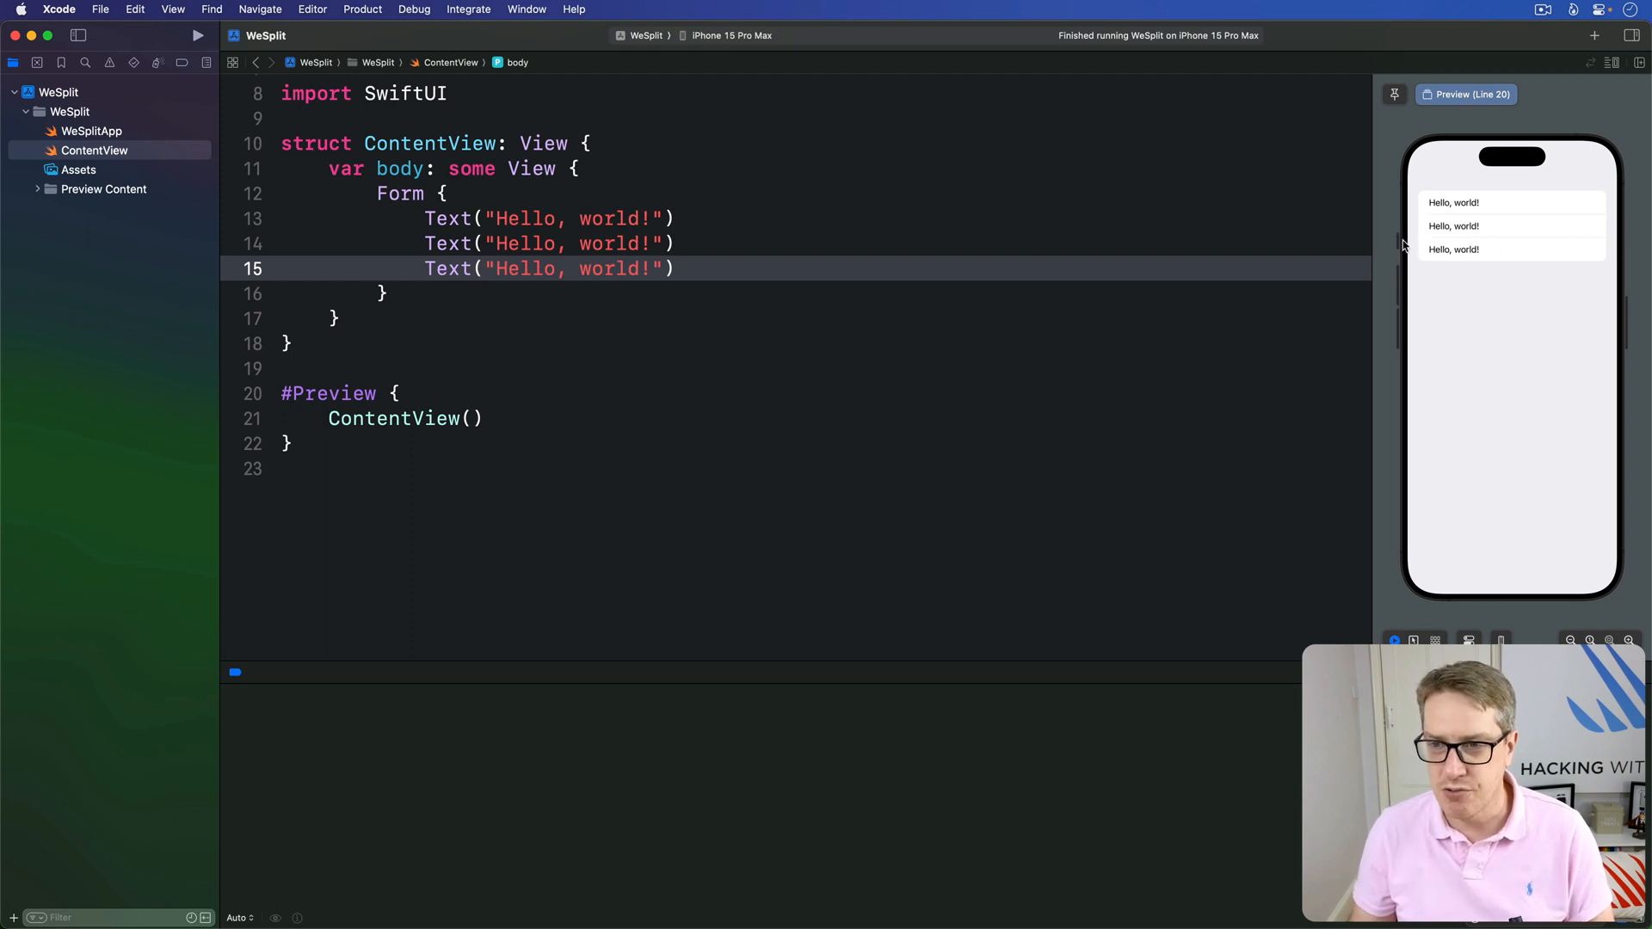
mouse_move(1542, 251)
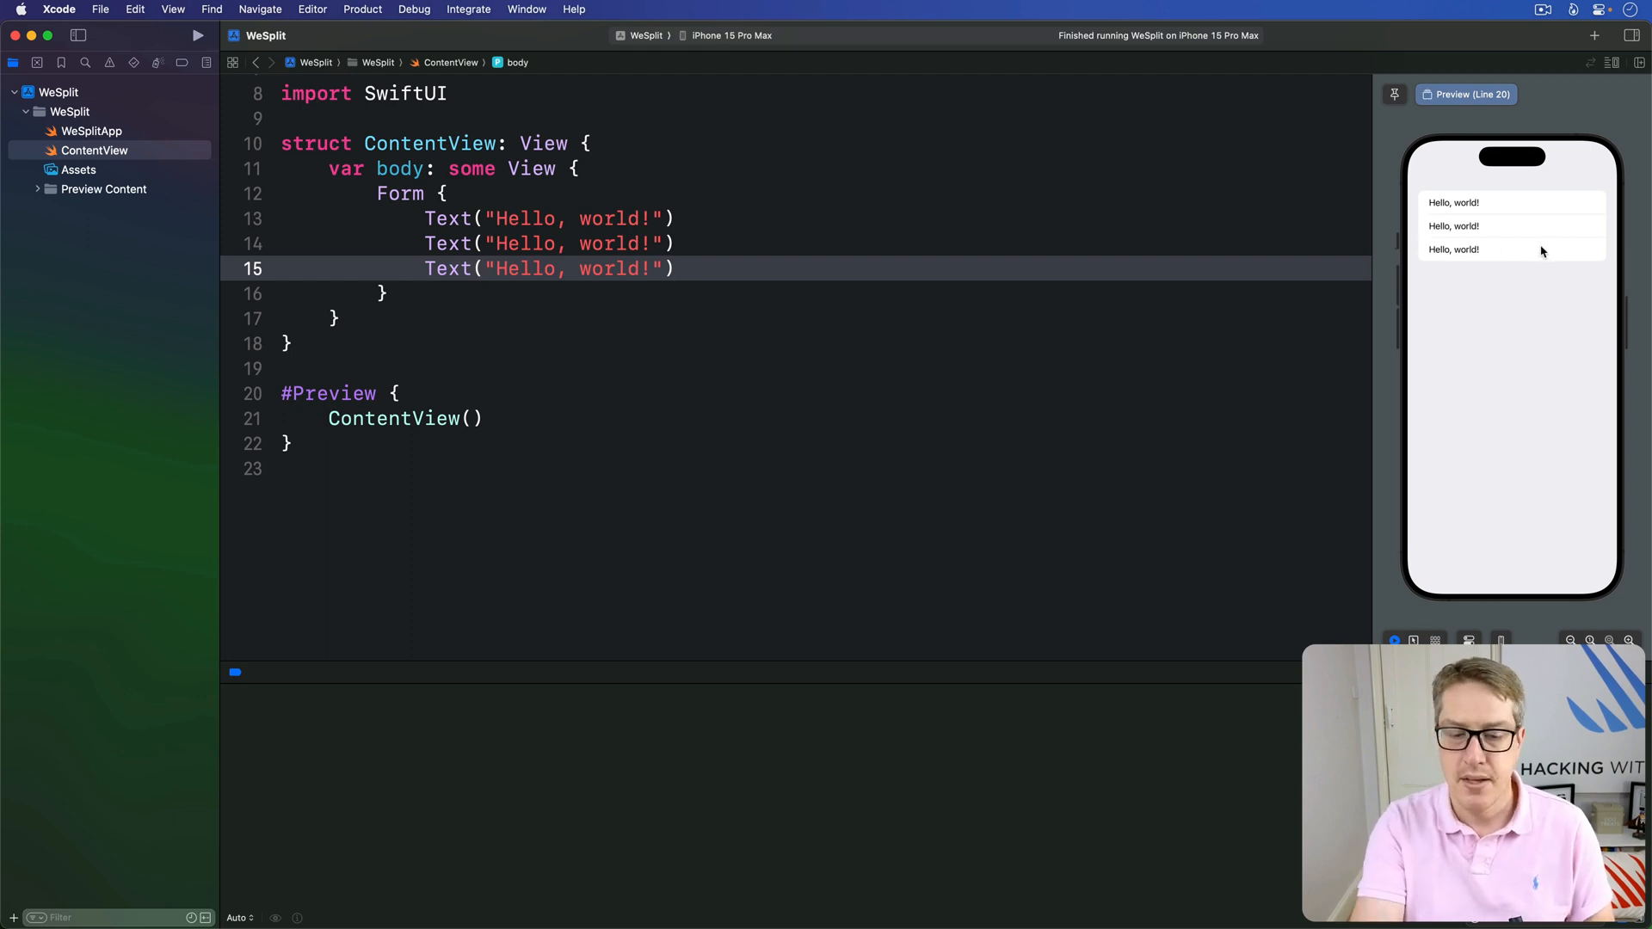
Add further Text("Hello, world!") rows so the Form lists ten of them
left_click(674, 268)
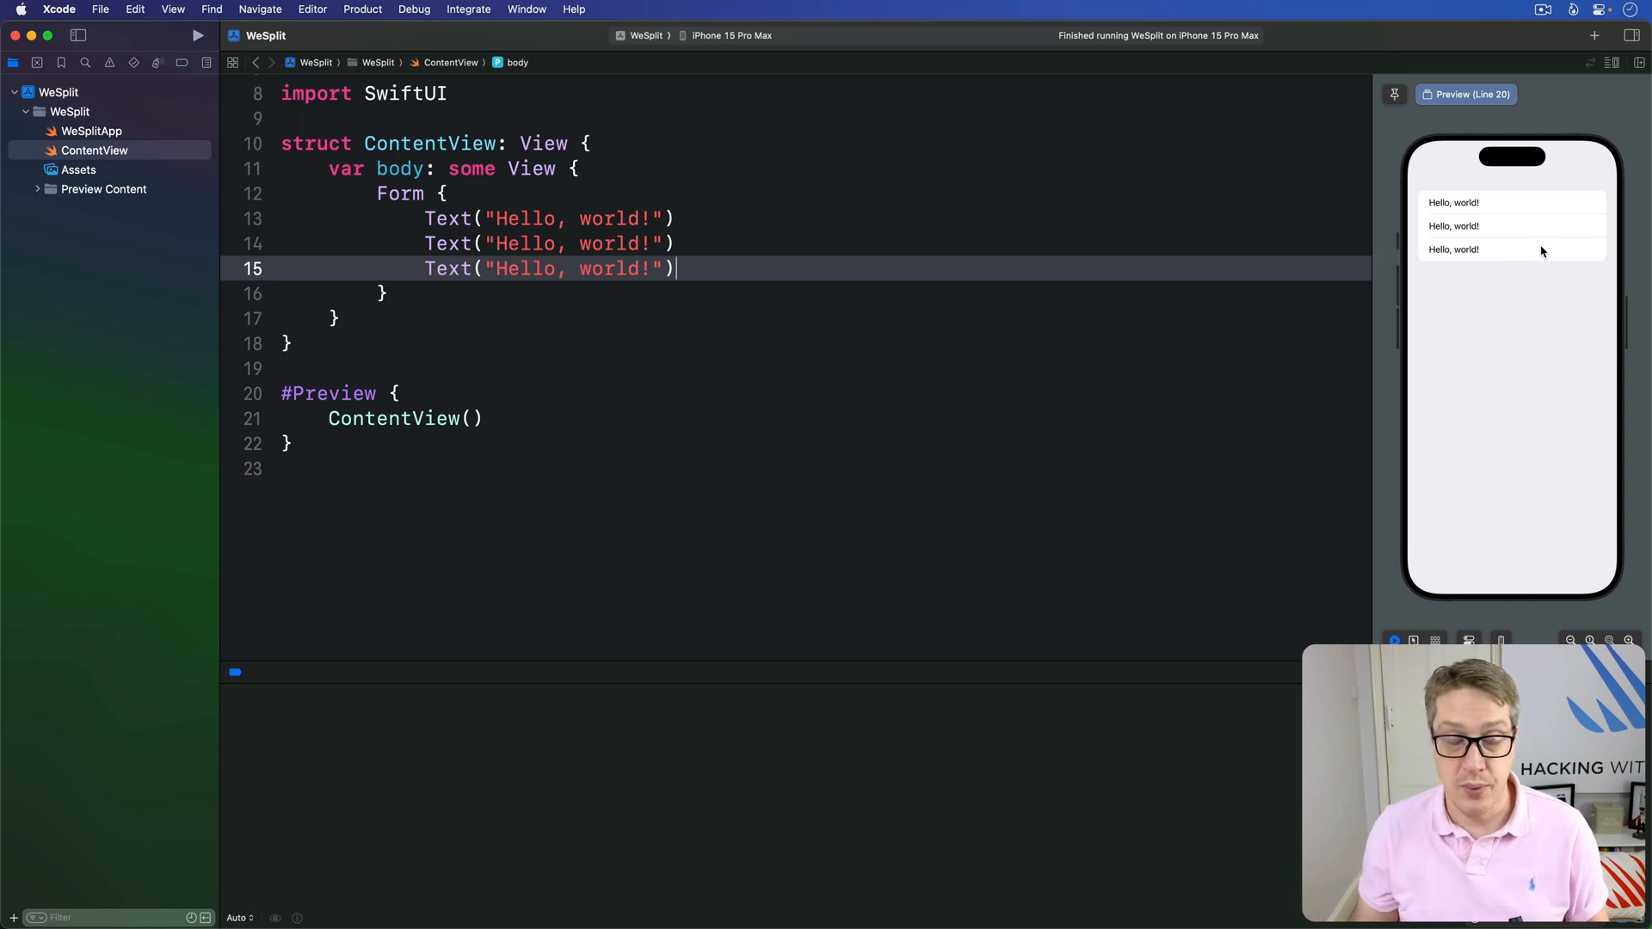
key("Return")
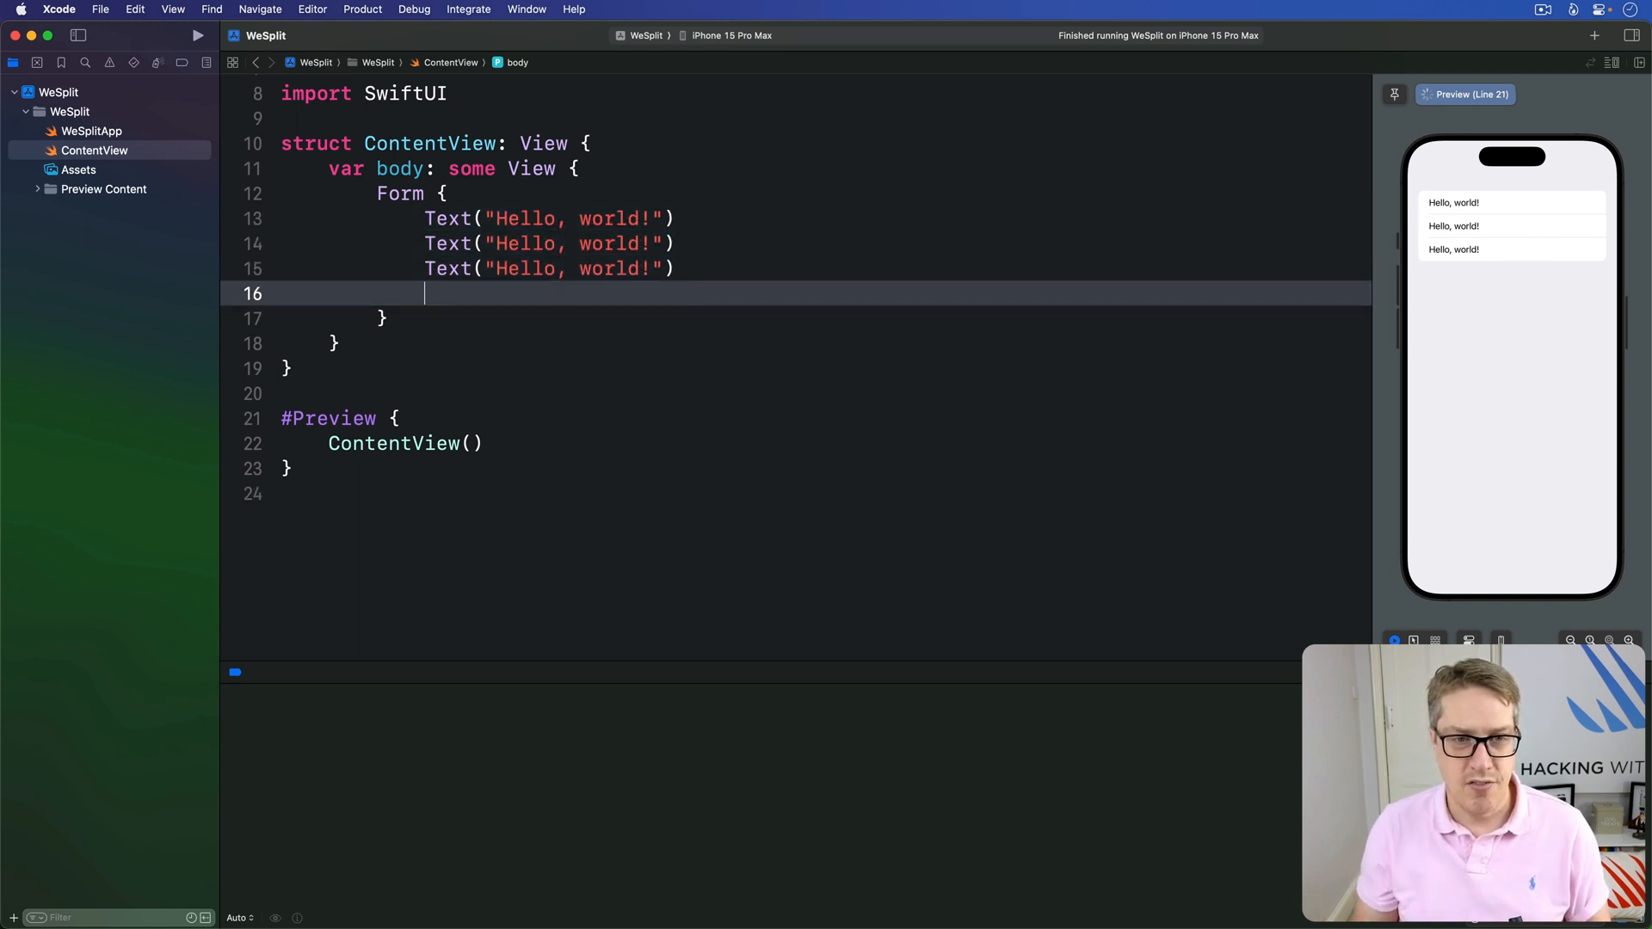
type("Text(\"Hello, world!\")")
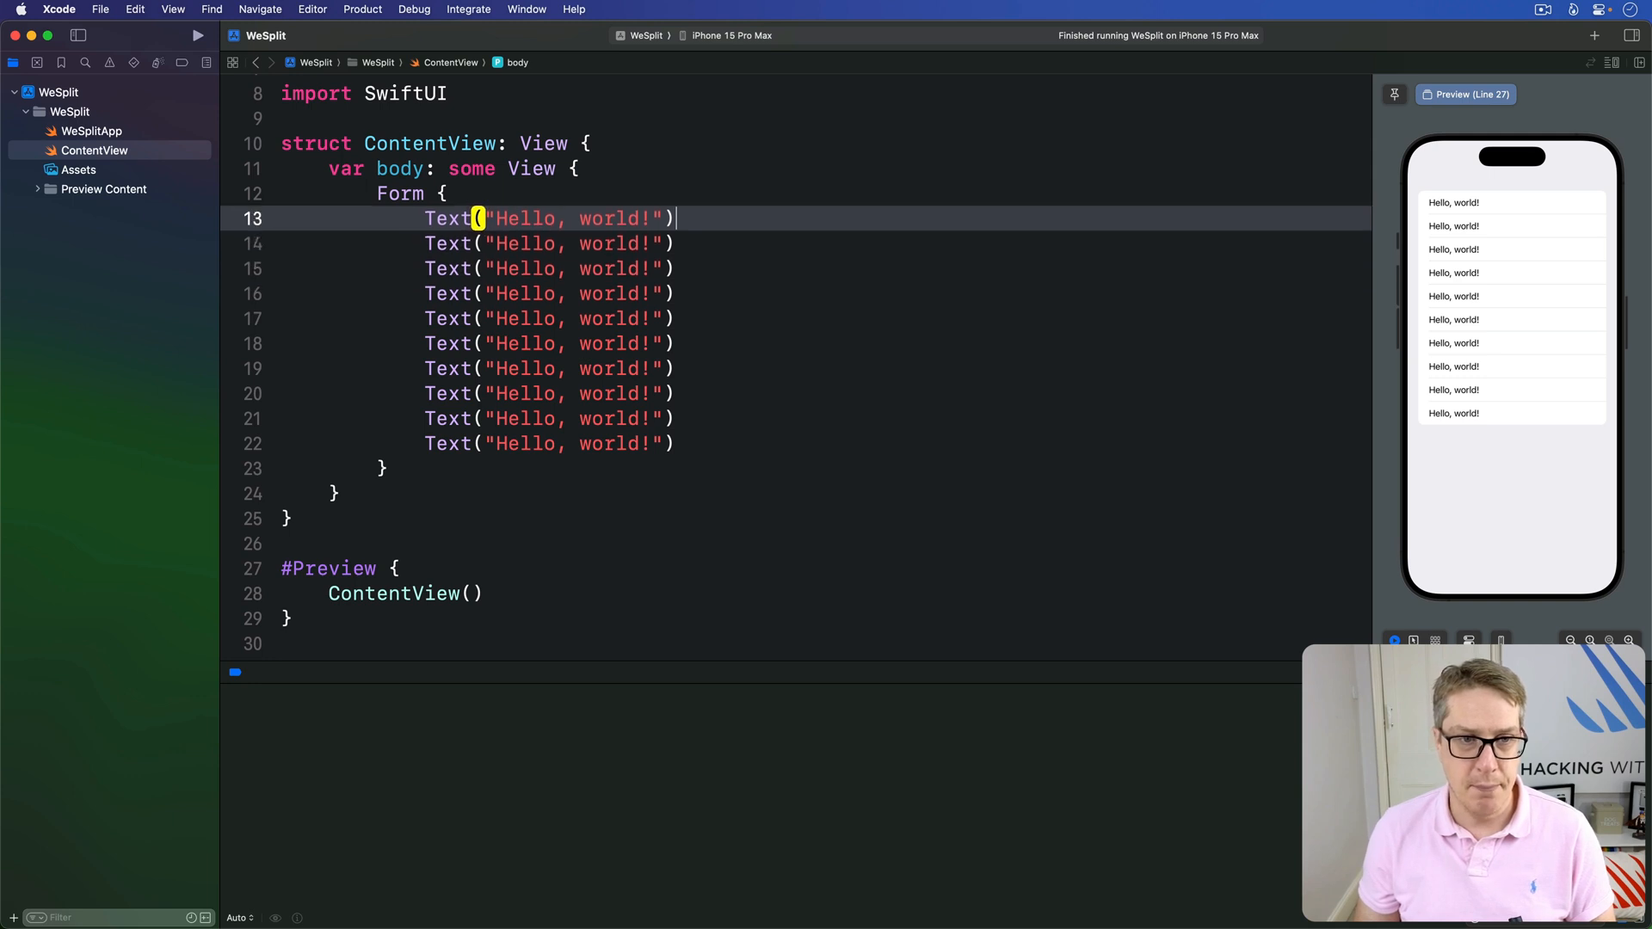
Wrap the first row in Section { } and start Section { around the remaining nine
type("S")
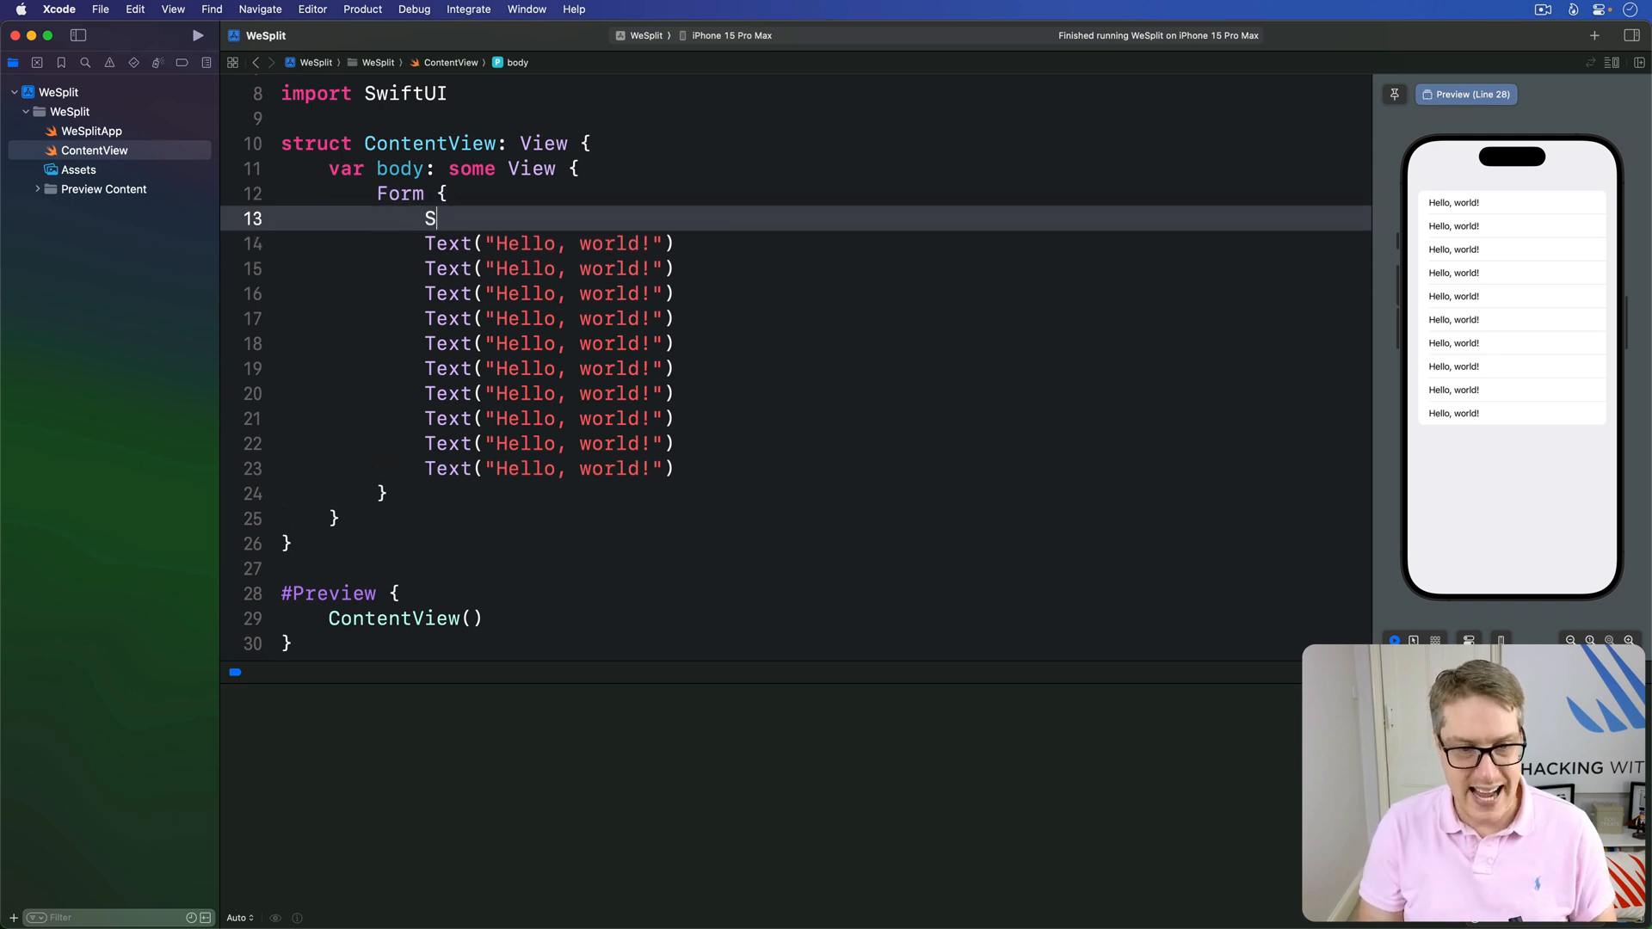
type("ection {")
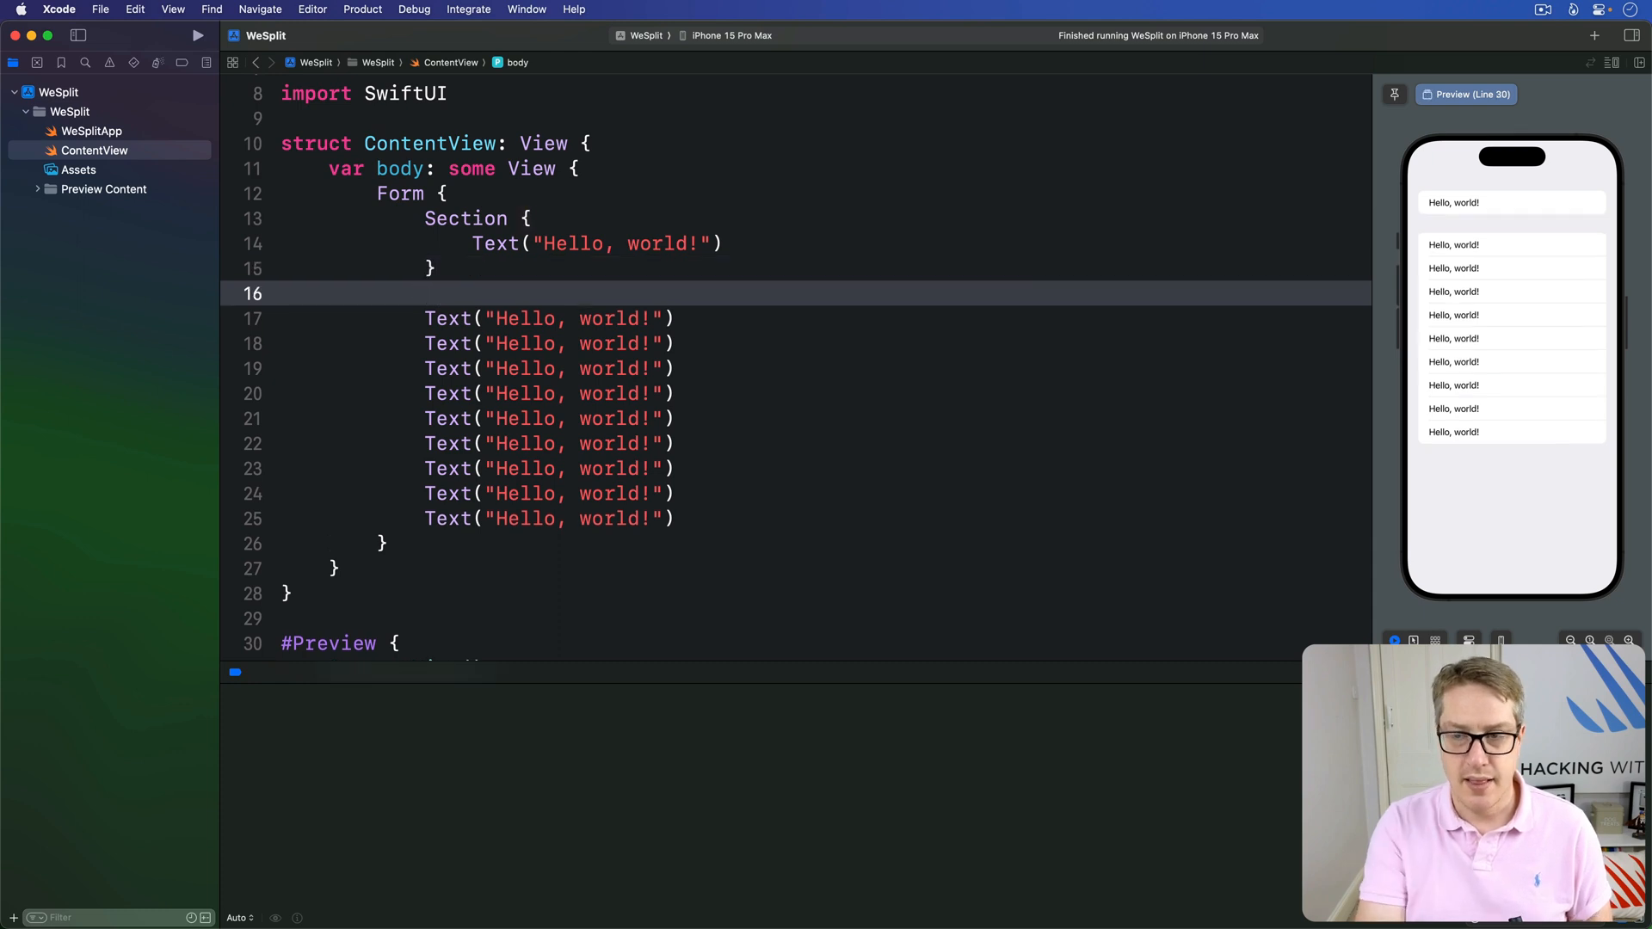
type("S")
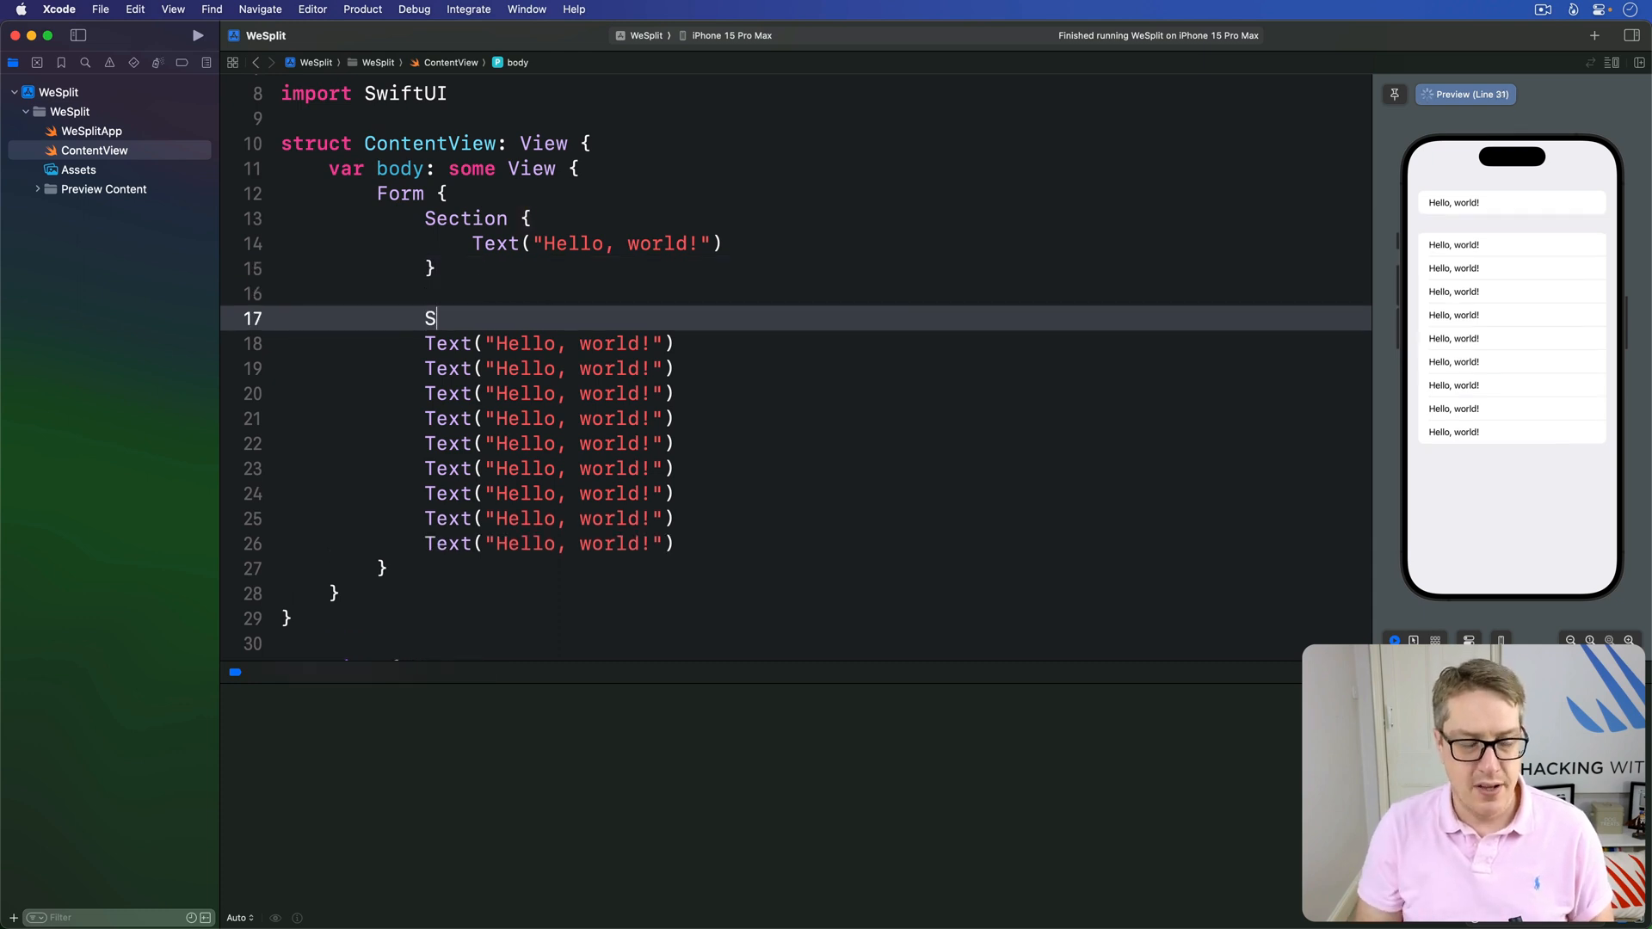
type("ection {")
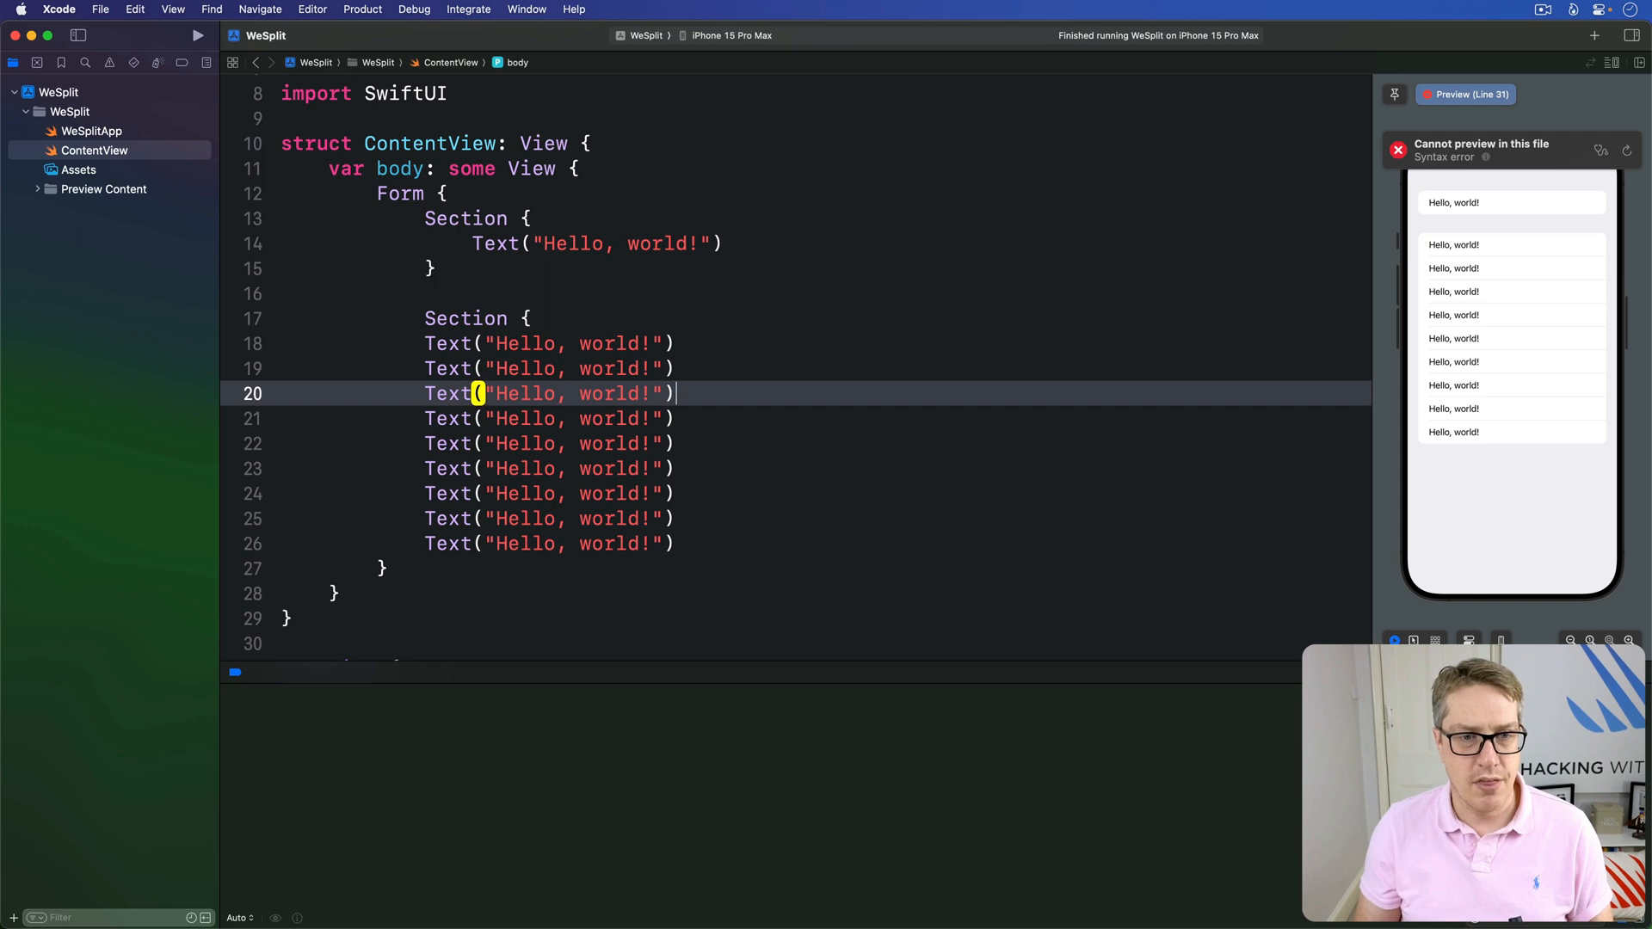